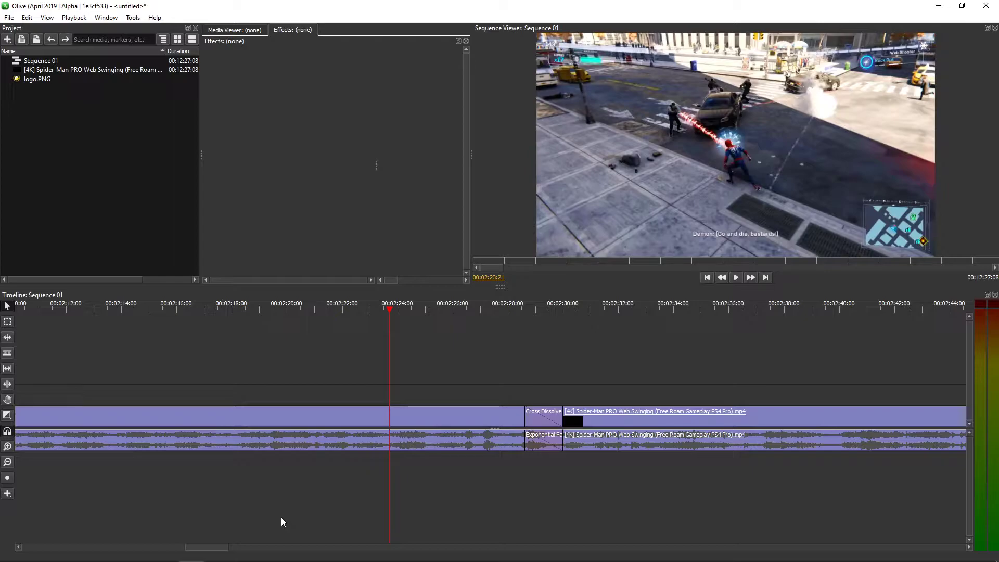
{"action": "mouse_move", "coordinate": [100, 495]}
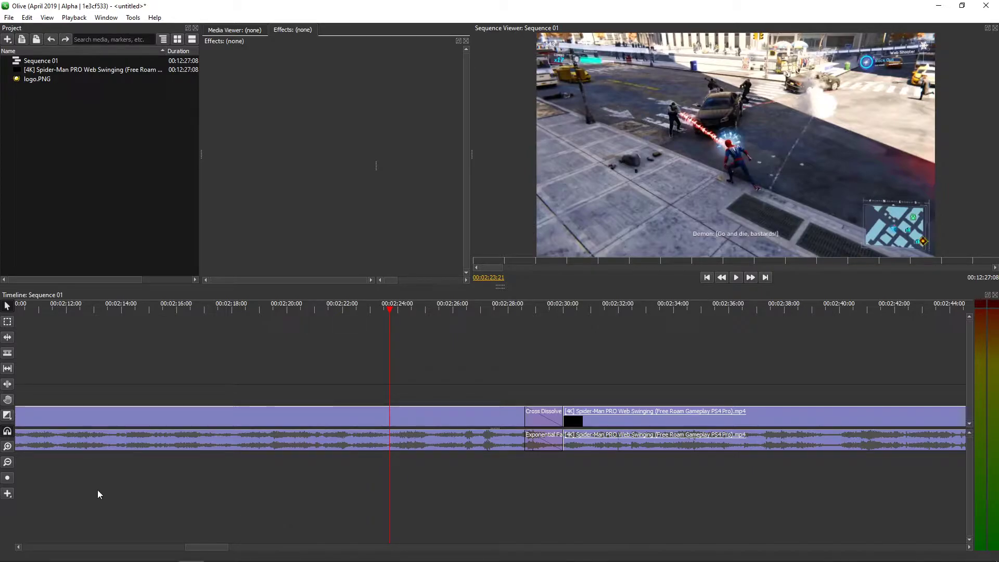
Select the Spider-Man gameplay clip to show its transitions and volume effects.
{"action": "left_click", "coordinate": [659, 411]}
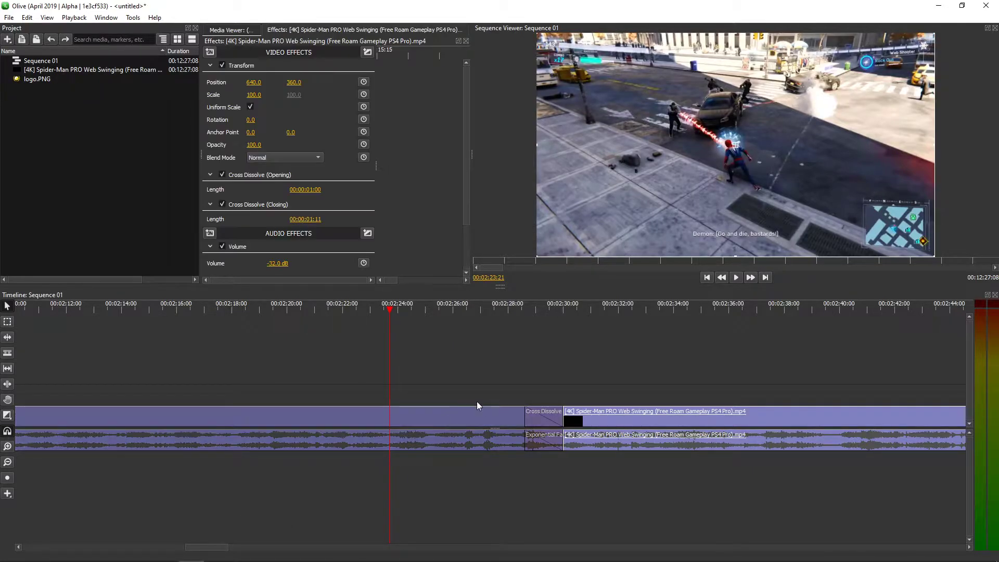
{"action": "mouse_move", "coordinate": [521, 367]}
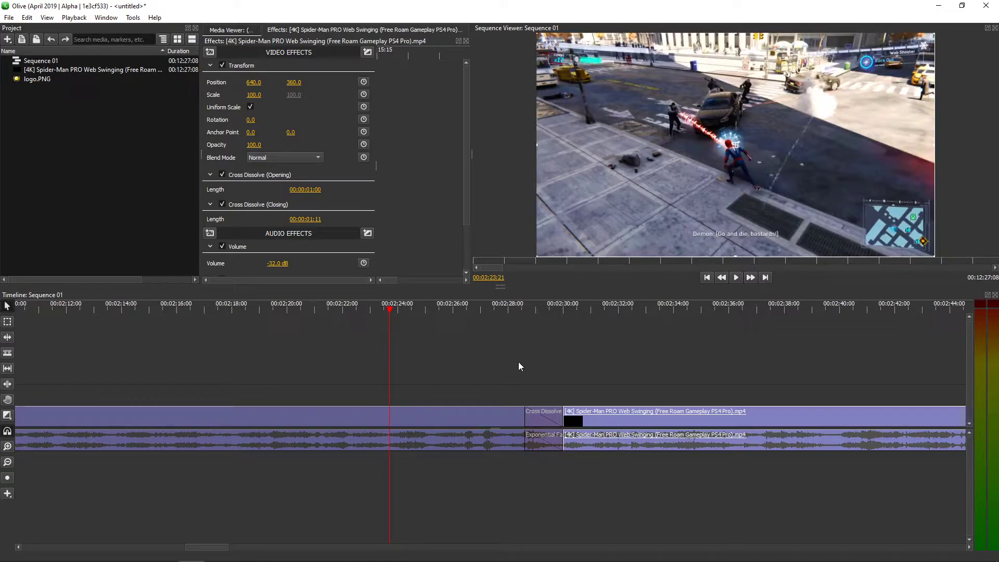
{"action": "mouse_move", "coordinate": [57, 502]}
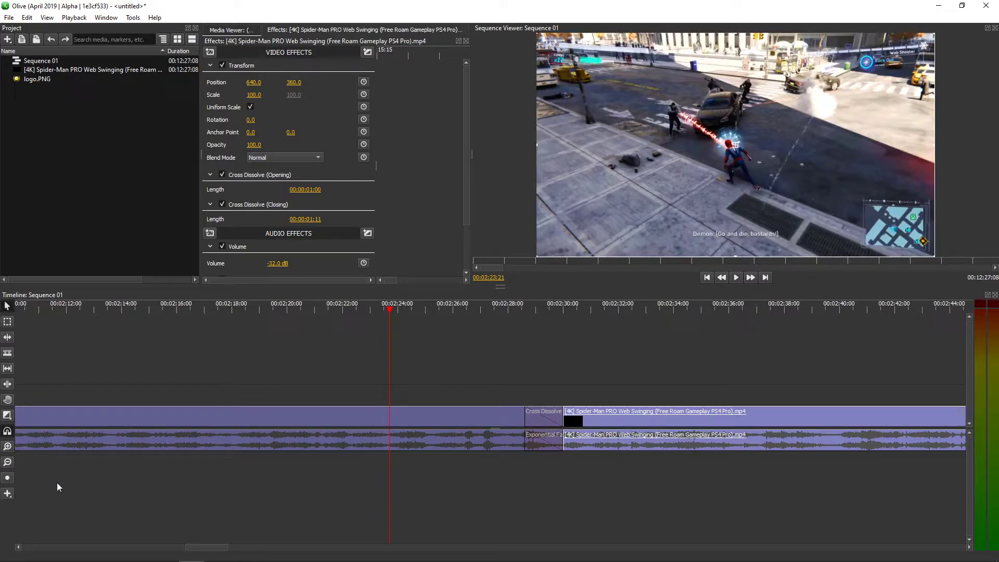
{"action": "mouse_move", "coordinate": [7, 494]}
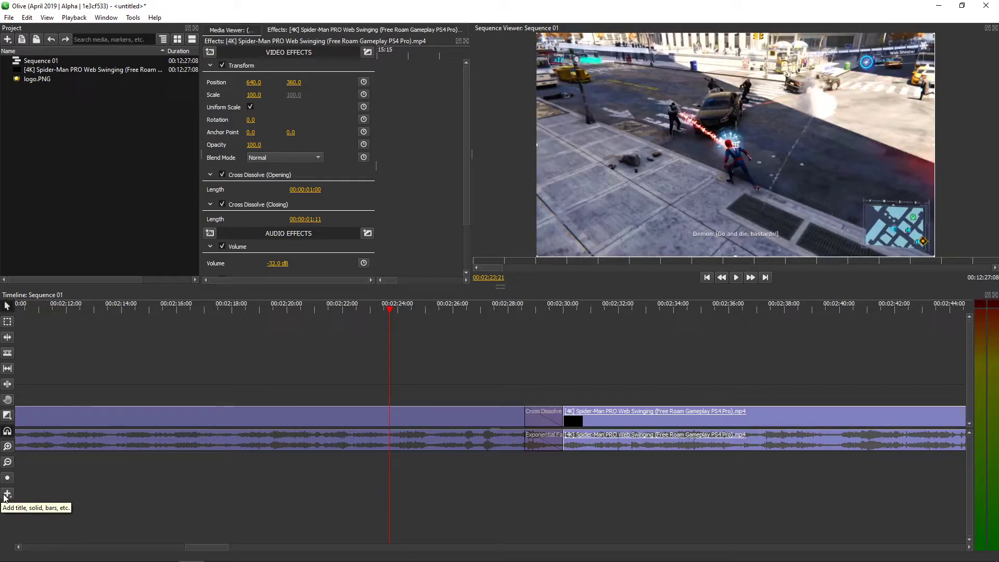
Add a Solid Color clip above the gameplay video and set its colour to black.
{"action": "left_click", "coordinate": [7, 493]}
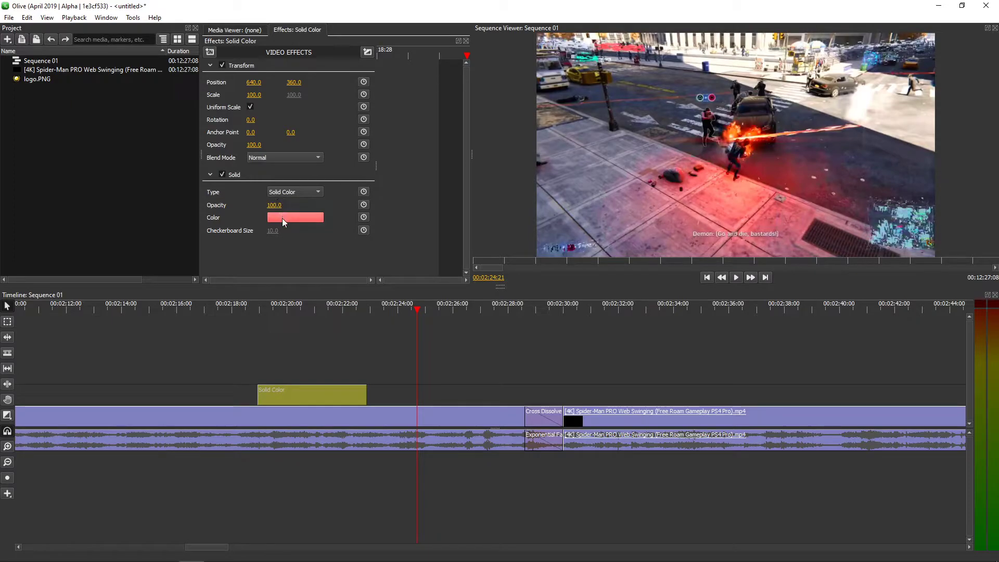
{"action": "left_click", "coordinate": [295, 217]}
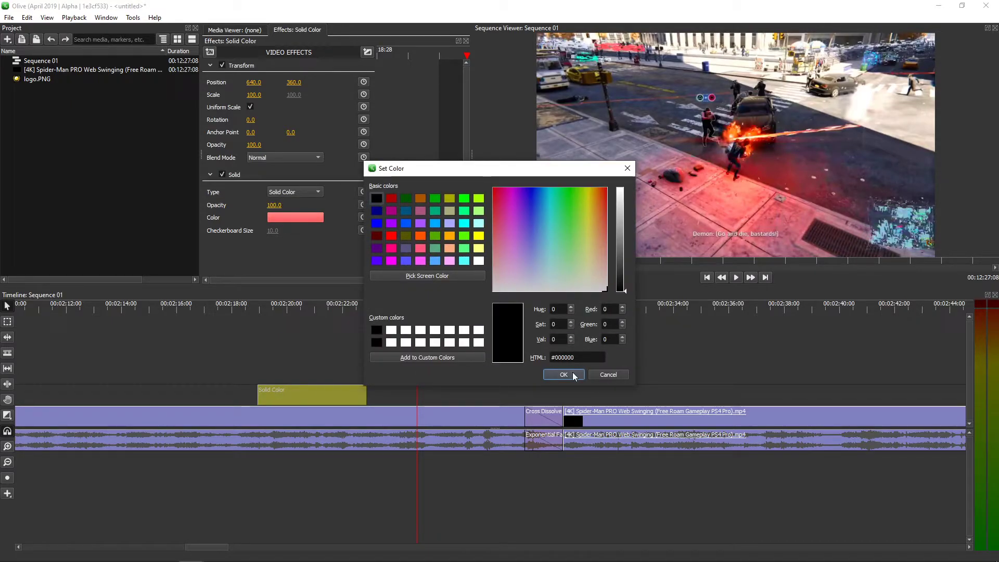
{"action": "left_click", "coordinate": [564, 374]}
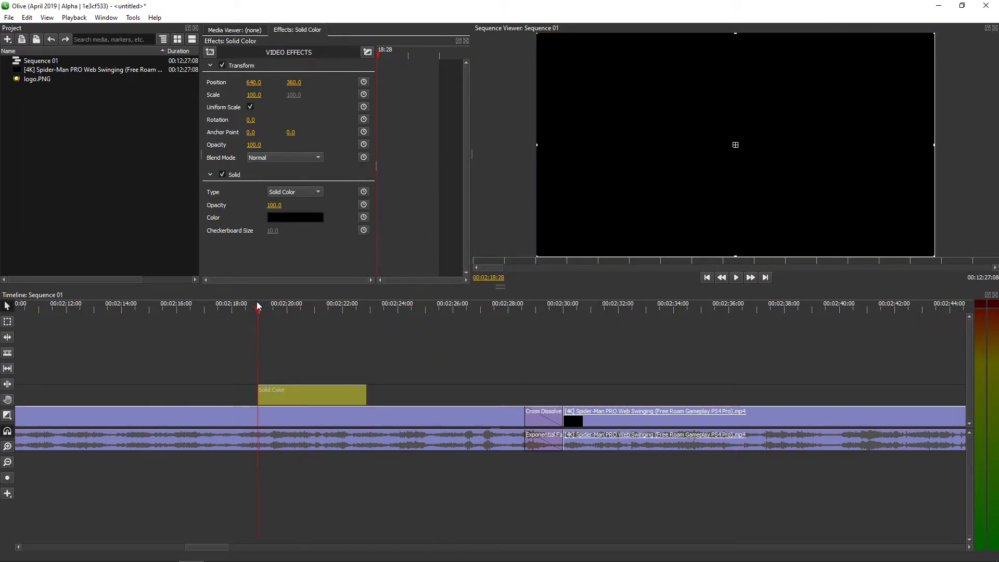
{"action": "left_click", "coordinate": [736, 277]}
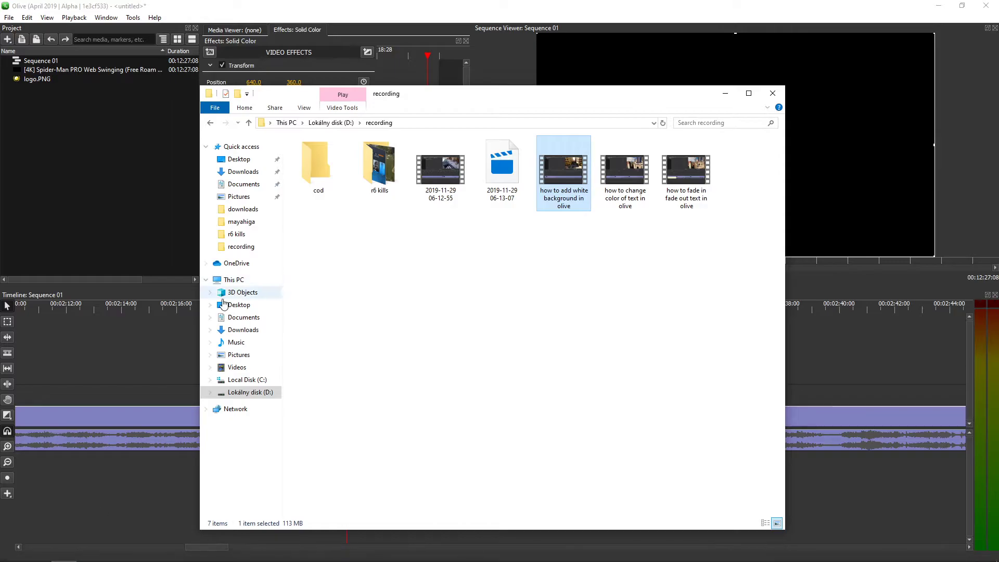
Drag the green Olive logo image from the Desktop folder onto a track above the solid.
{"action": "left_click", "coordinate": [241, 305]}
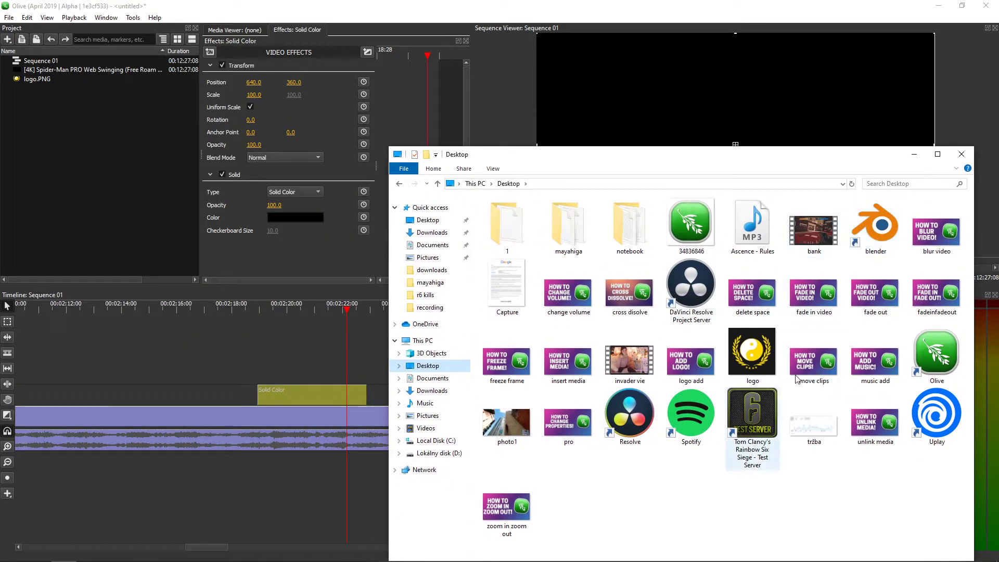
{"action": "mouse_move", "coordinate": [430, 284]}
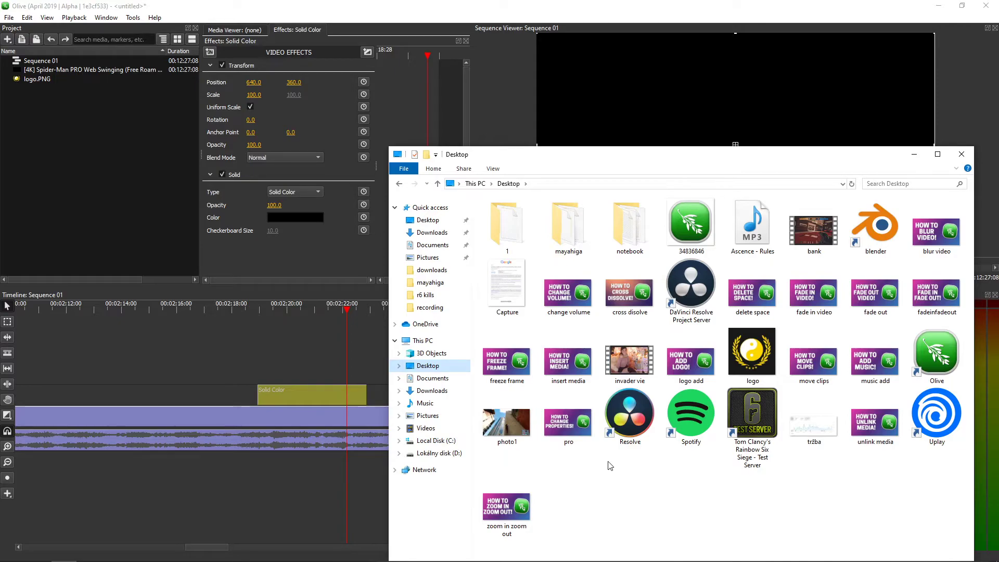
{"action": "left_click_drag", "start_coordinate": [690, 222], "coordinate": [302, 372]}
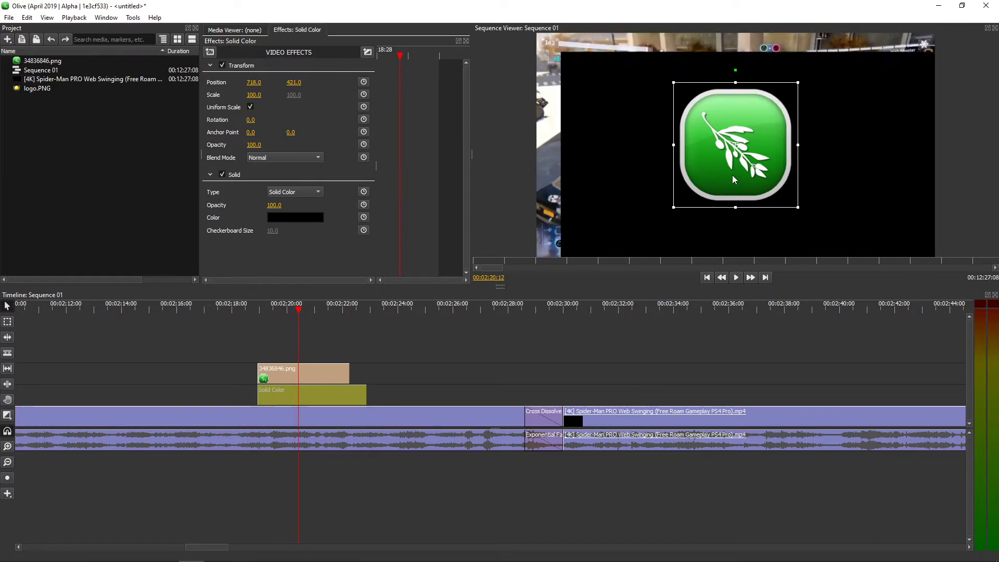
Drag the Olive logo in the Sequence Viewer to the centre of the black frame.
{"action": "left_click_drag", "start_coordinate": [735, 180], "coordinate": [712, 165]}
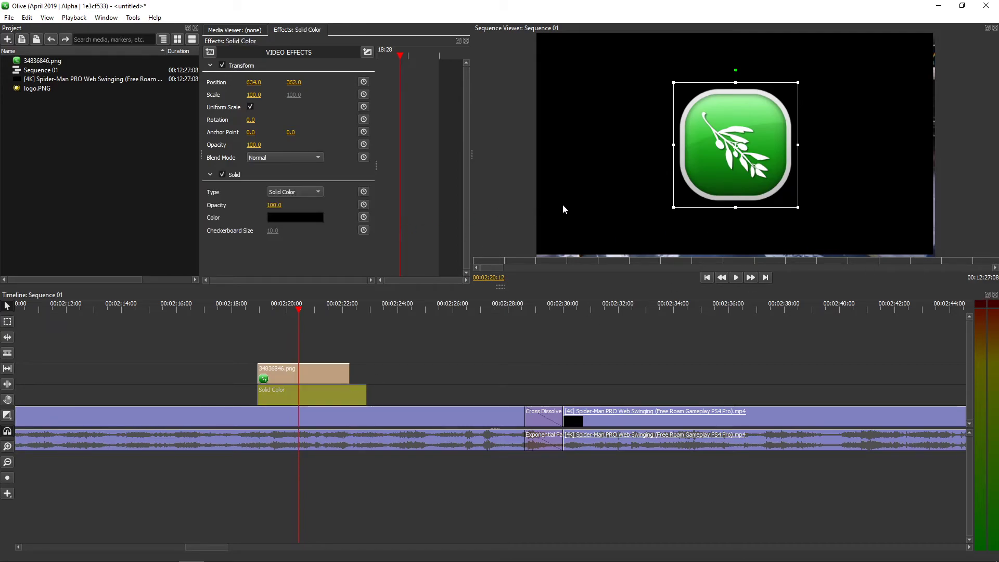
{"action": "mouse_move", "coordinate": [312, 371]}
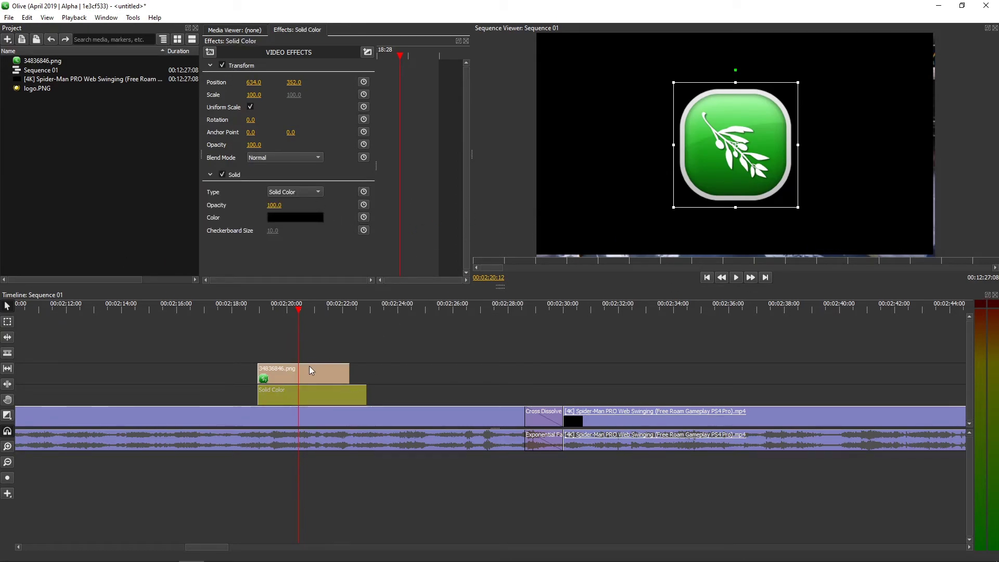